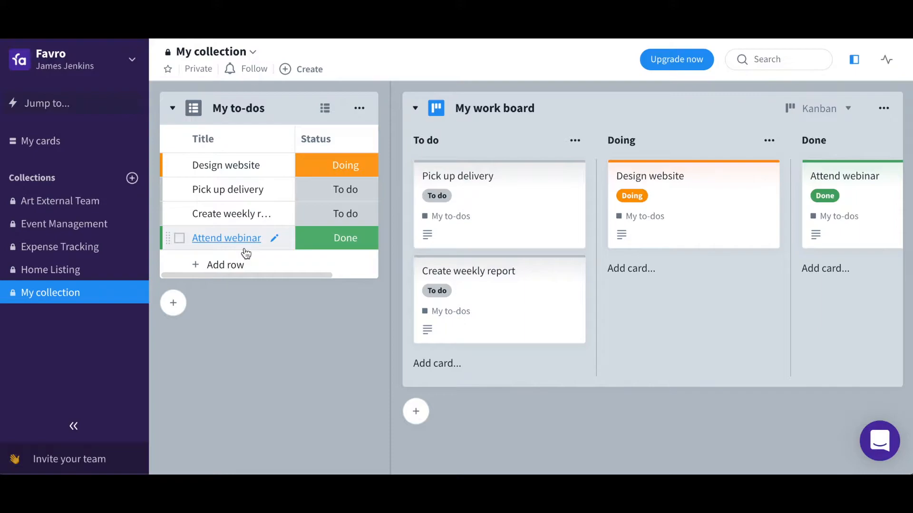
mouse_move(473, 176)
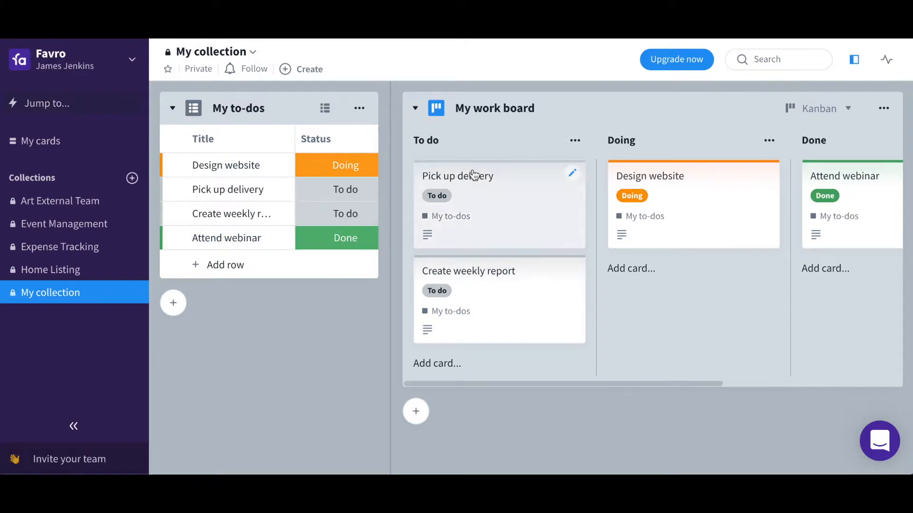
mouse_move(523, 130)
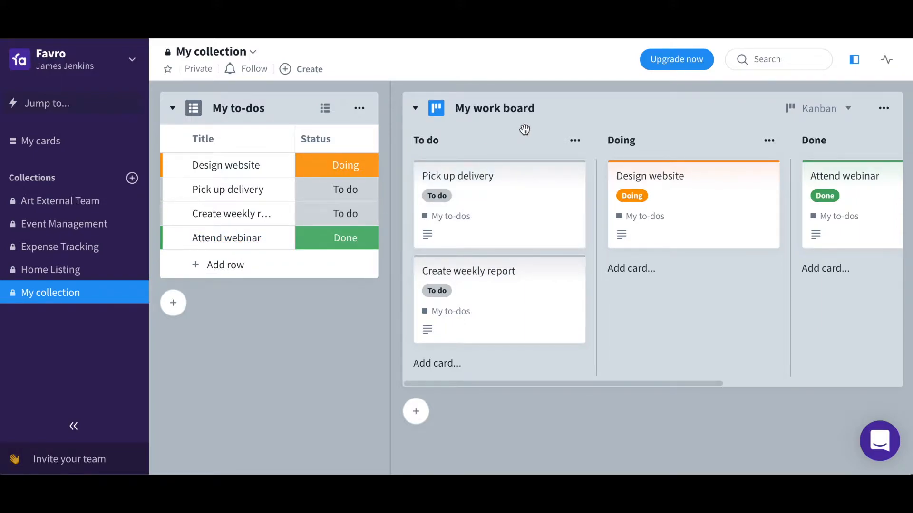
mouse_move(511, 204)
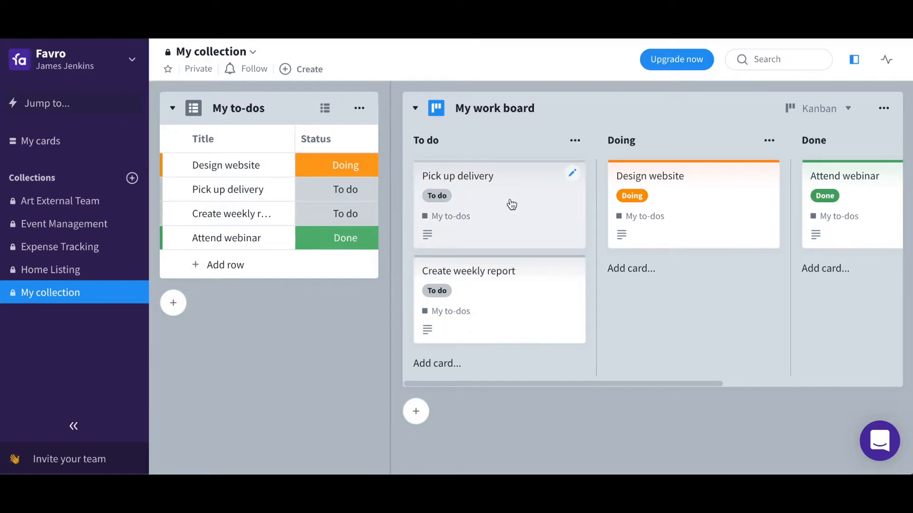
mouse_move(403, 143)
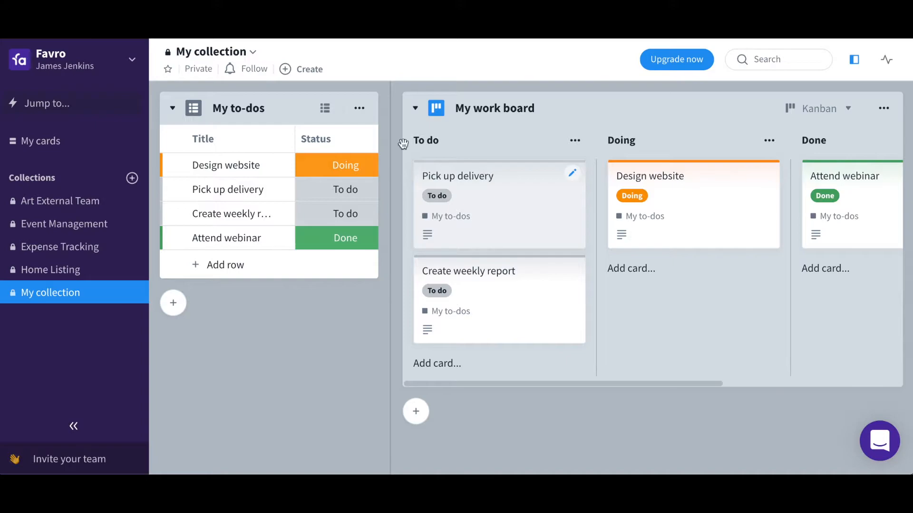
mouse_move(202, 69)
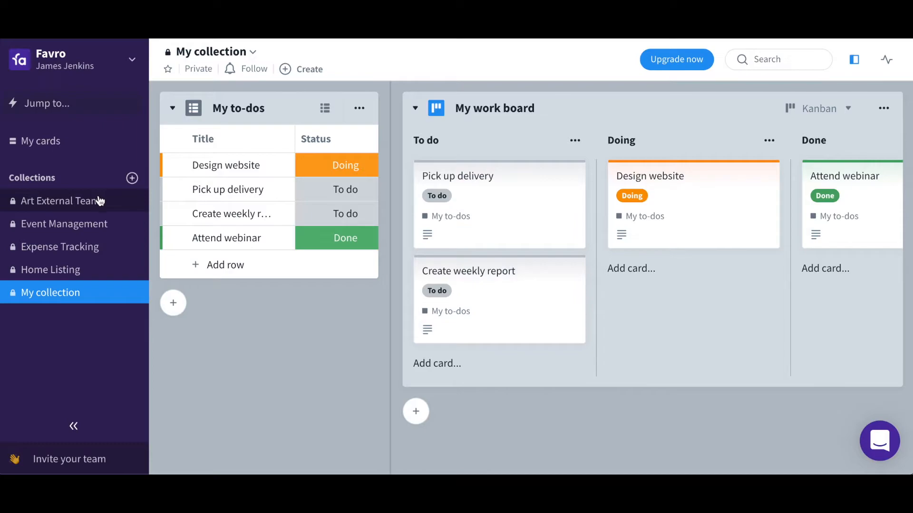
mouse_move(65, 276)
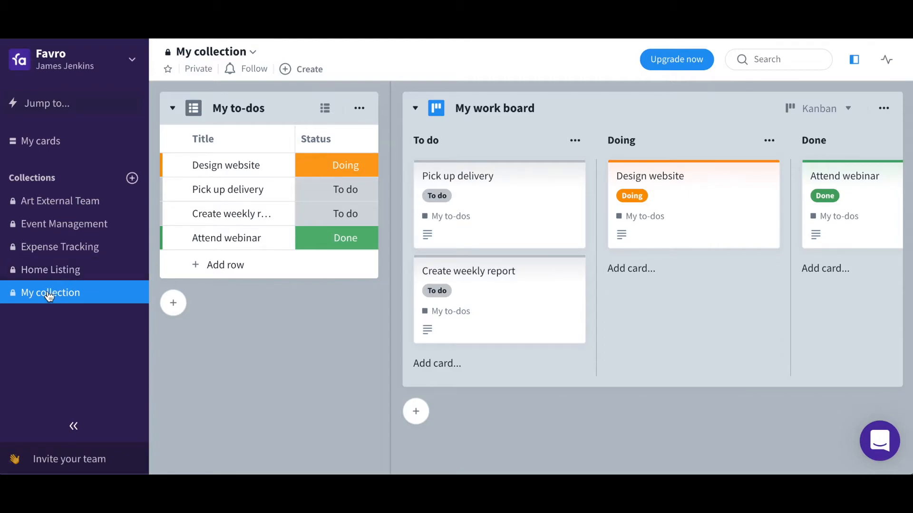
mouse_move(52, 269)
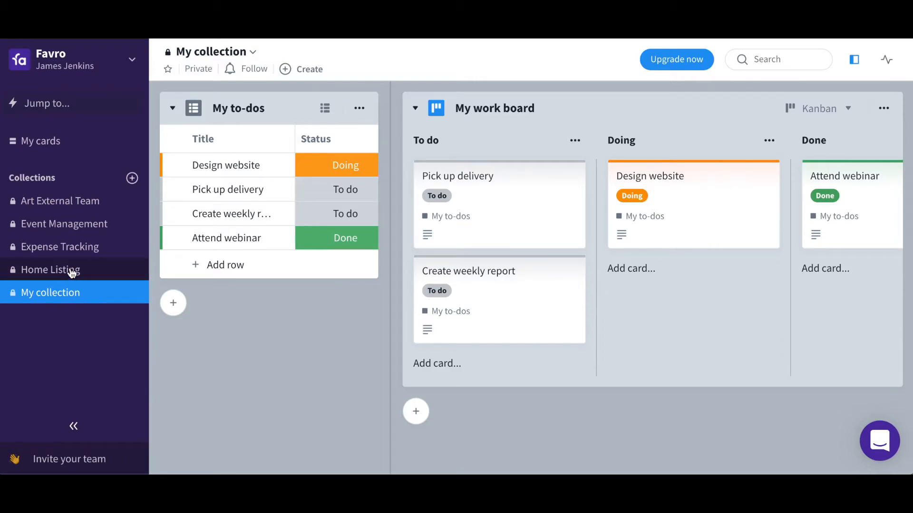
Step: Switch to the Home Listing collection from the sidebar
left_click(50, 269)
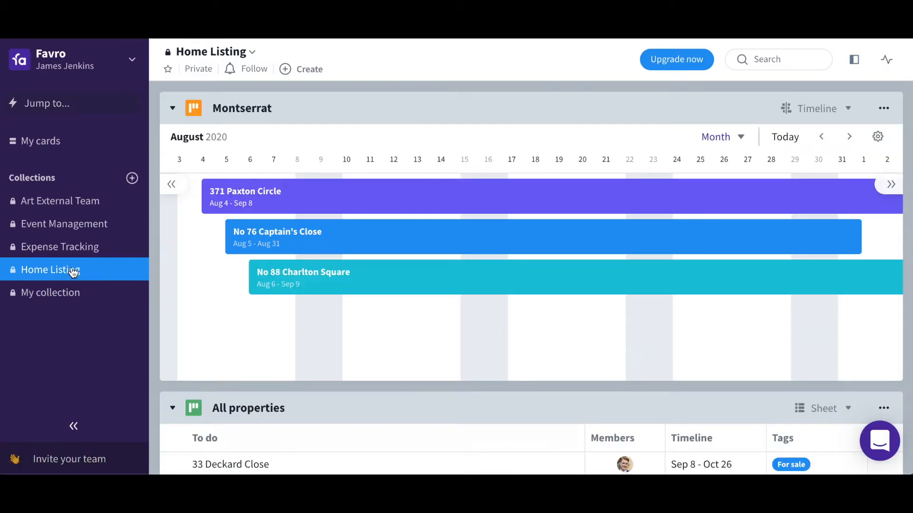
Step: Browse the Expense Tracking collection, then the Event Management collection with its Locations and Speakers sheets
scroll("down", 3)
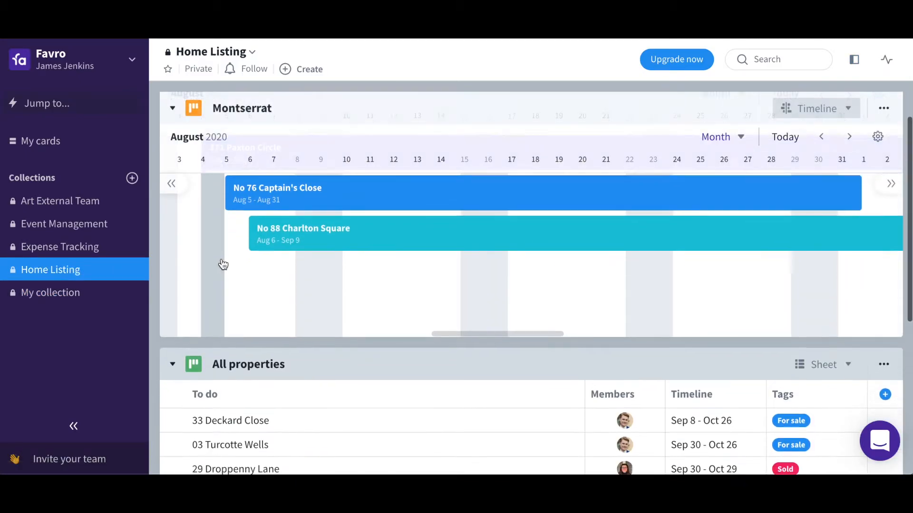
left_click(59, 247)
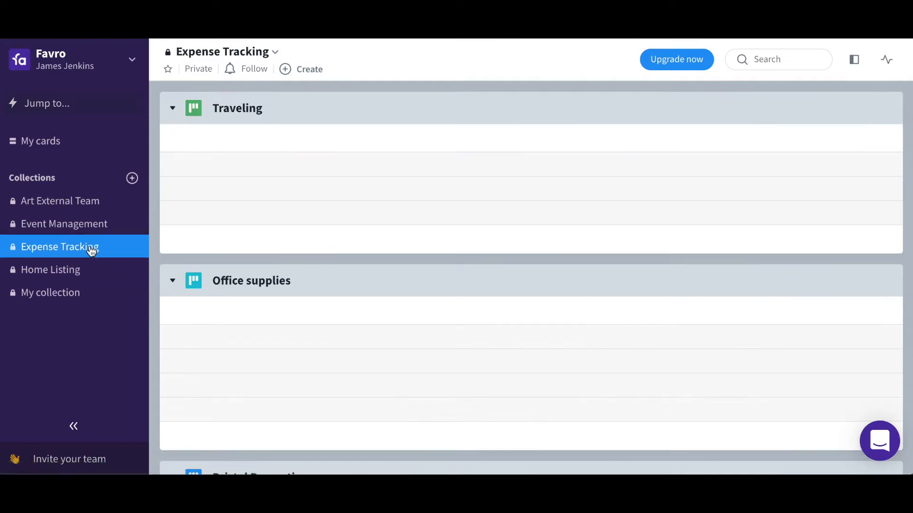
left_click(59, 248)
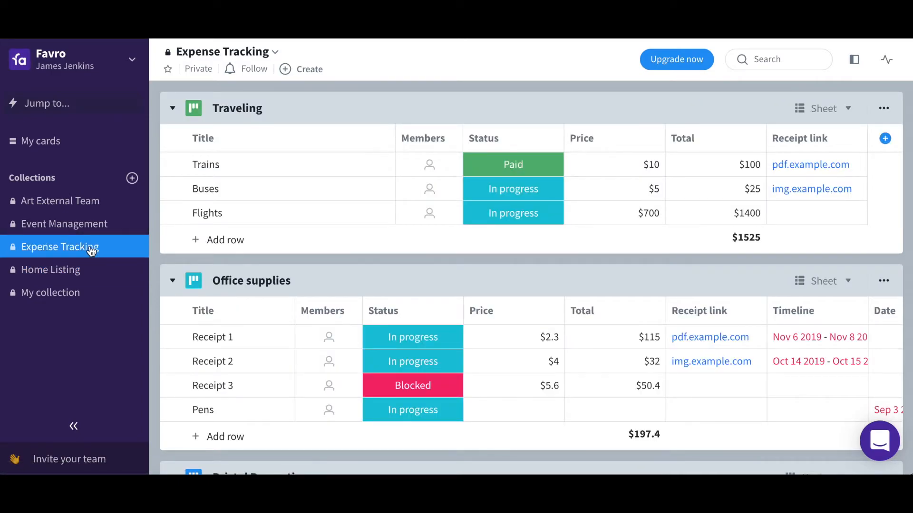
left_click(63, 224)
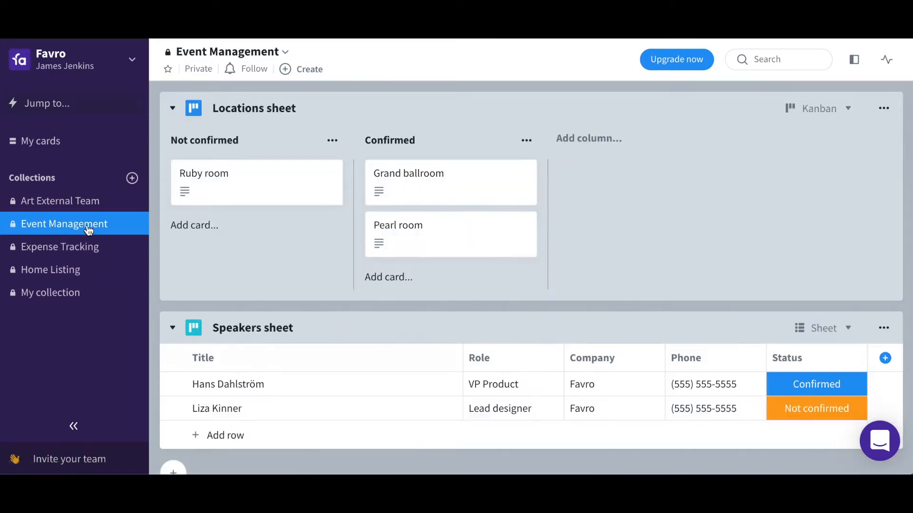
Step: Switch to Art External Team and bring the External Art Asset Delivery Schedule timeline into view
left_click(60, 201)
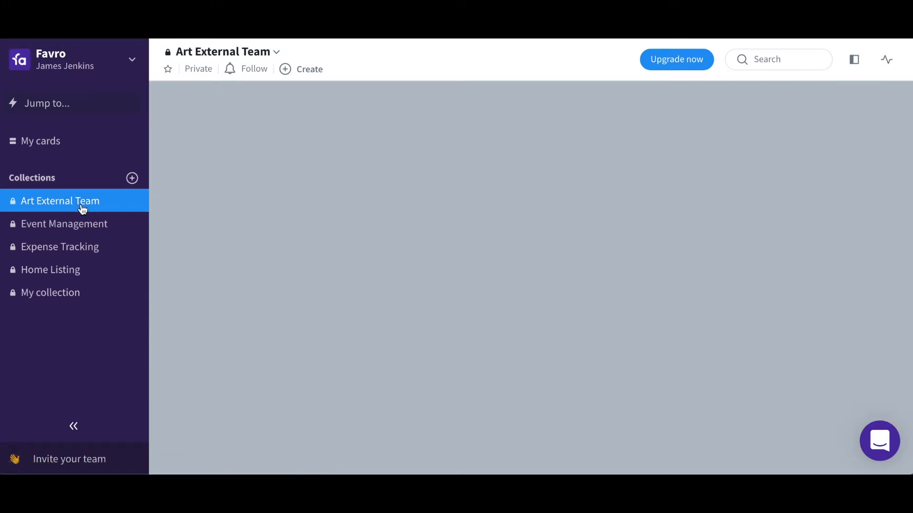
left_click(60, 201)
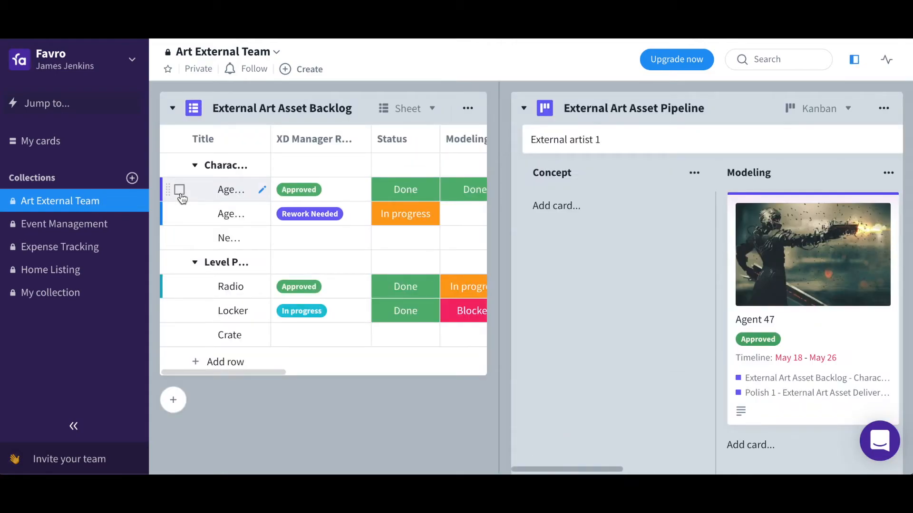
mouse_move(601, 270)
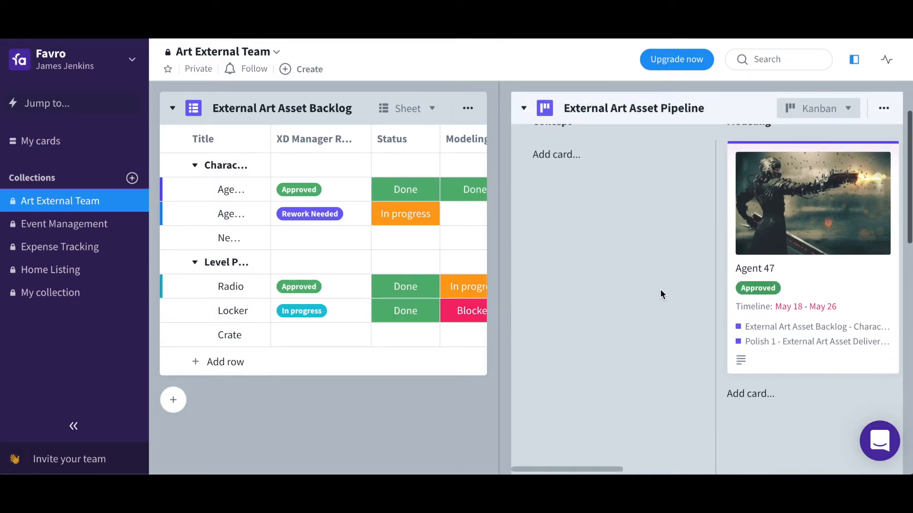
scroll("down", 3)
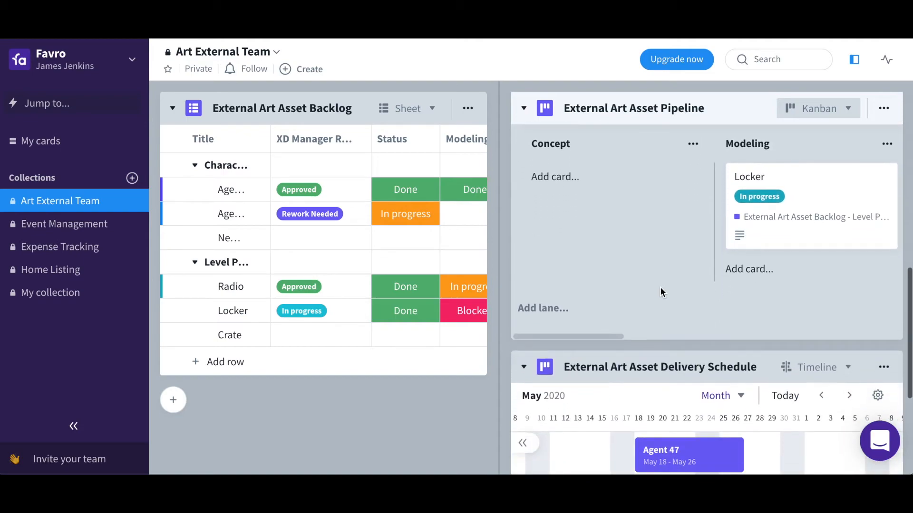
scroll("down", 3)
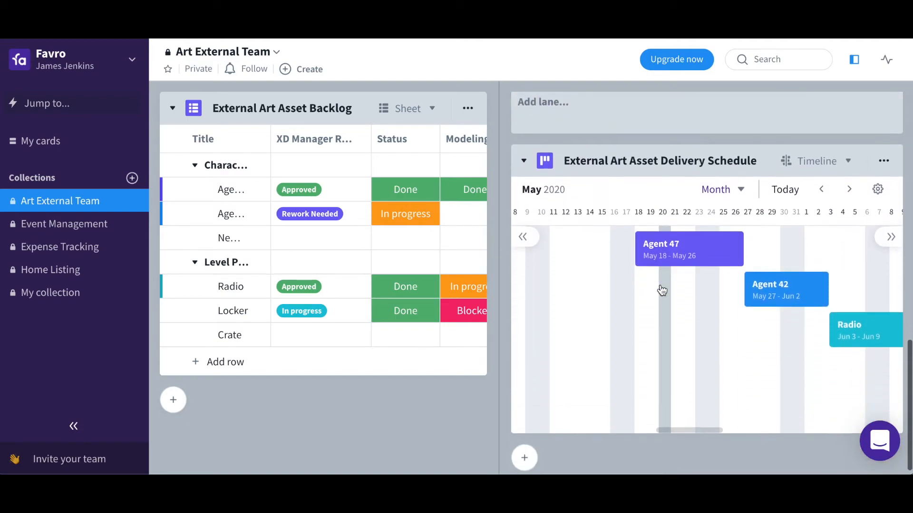